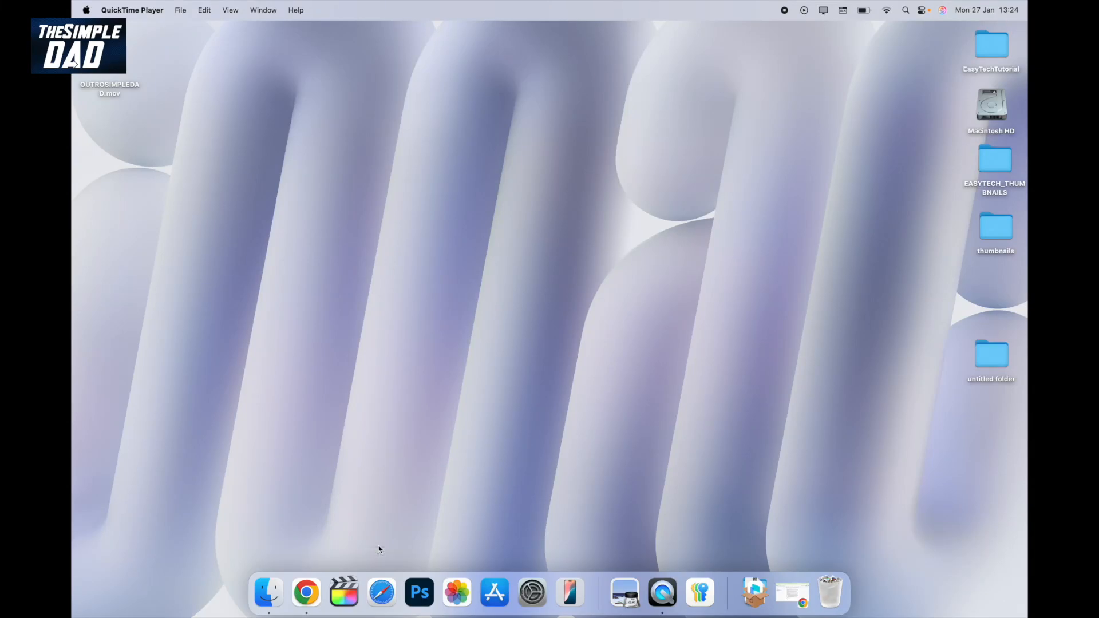
{"action": "mouse_move", "coordinate": [381, 593]}
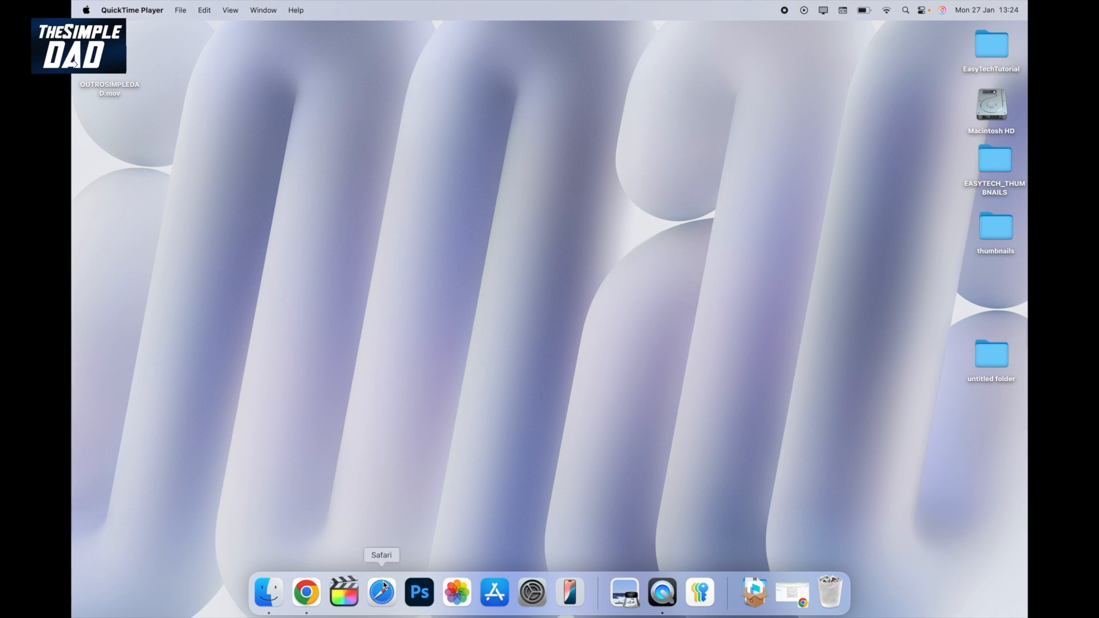
- Launch Safari from the Dock to reach its start page
{"action": "left_click", "coordinate": [381, 592]}
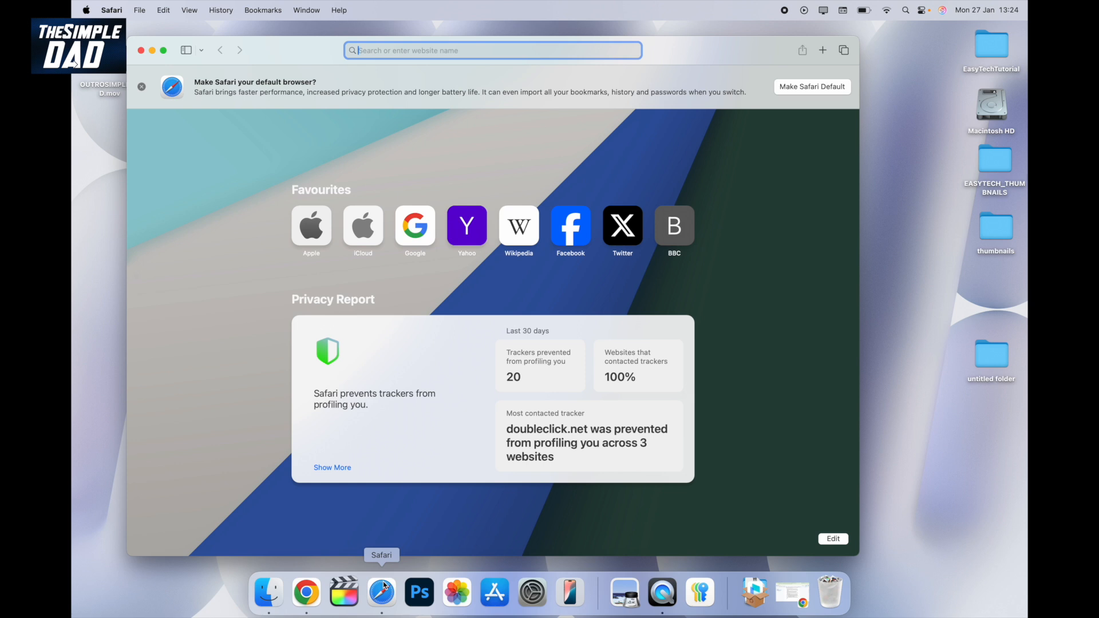
{"action": "mouse_move", "coordinate": [457, 65]}
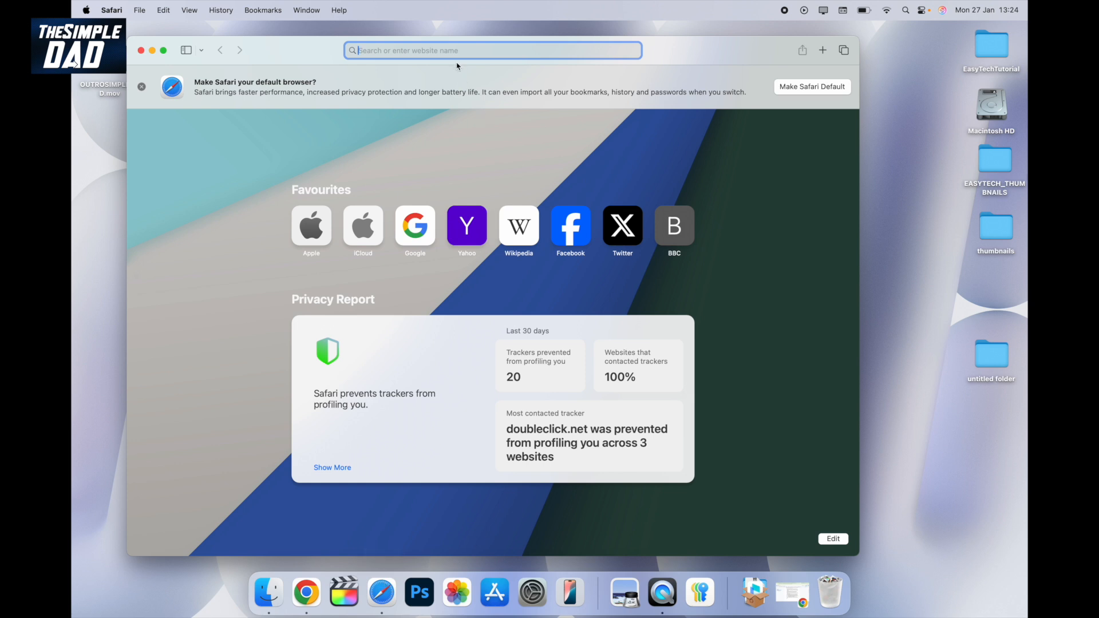
{"action": "mouse_move", "coordinate": [452, 57]}
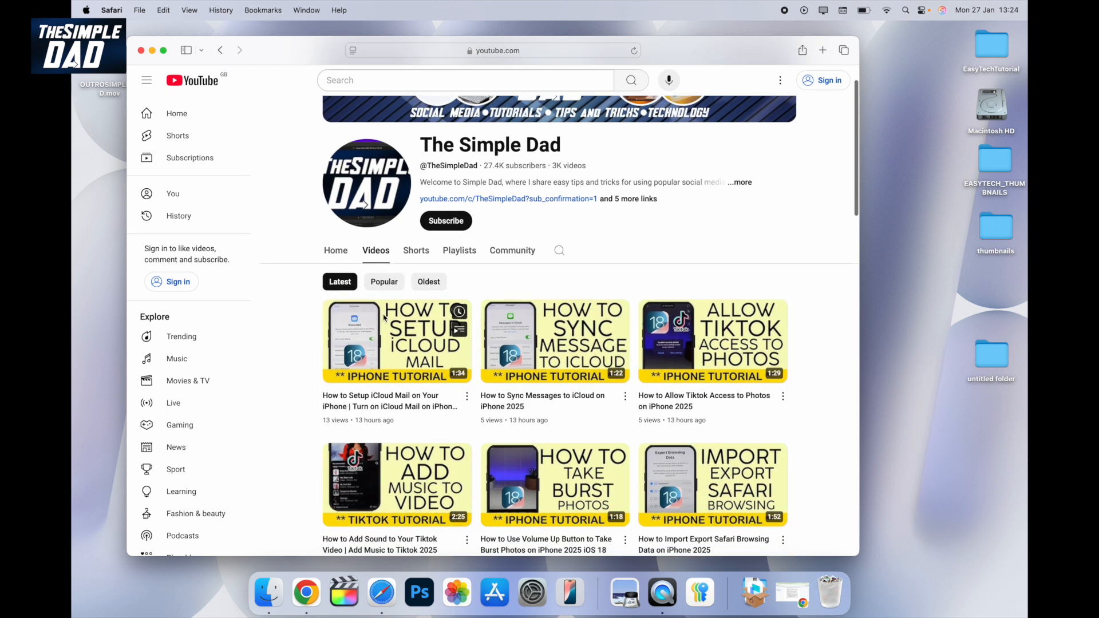
- Start playing 'How to Setup iCloud Mail on Your iPhone' from The Simple Dad
{"action": "left_click", "coordinate": [397, 340]}
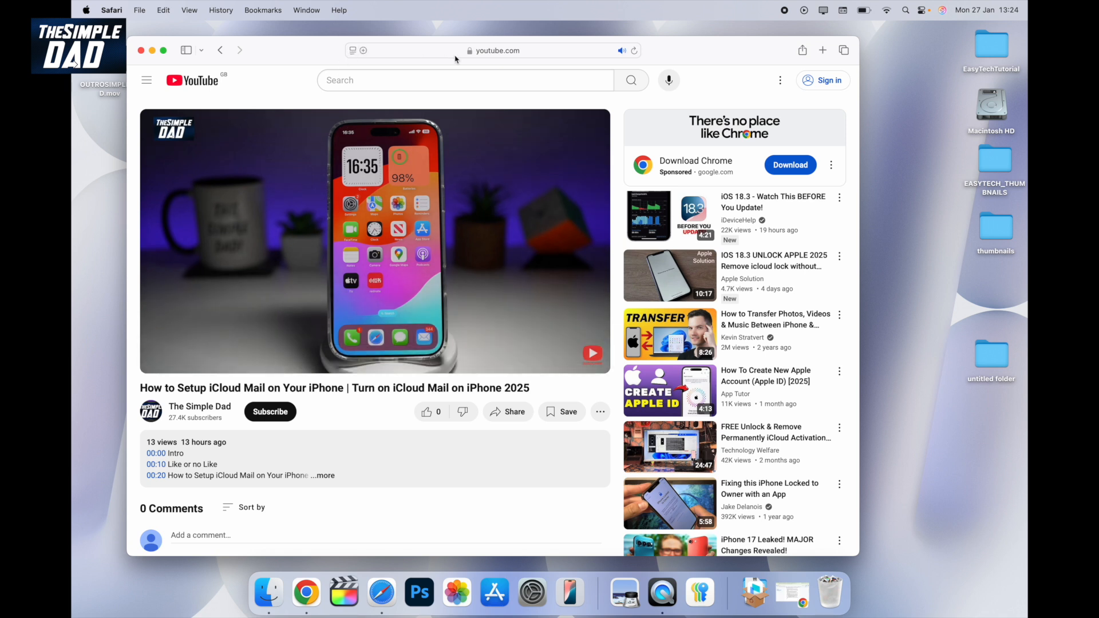
- Switch the iCloud Mail video into Safari's Video Viewer via the website options menu
{"action": "left_click", "coordinate": [353, 50]}
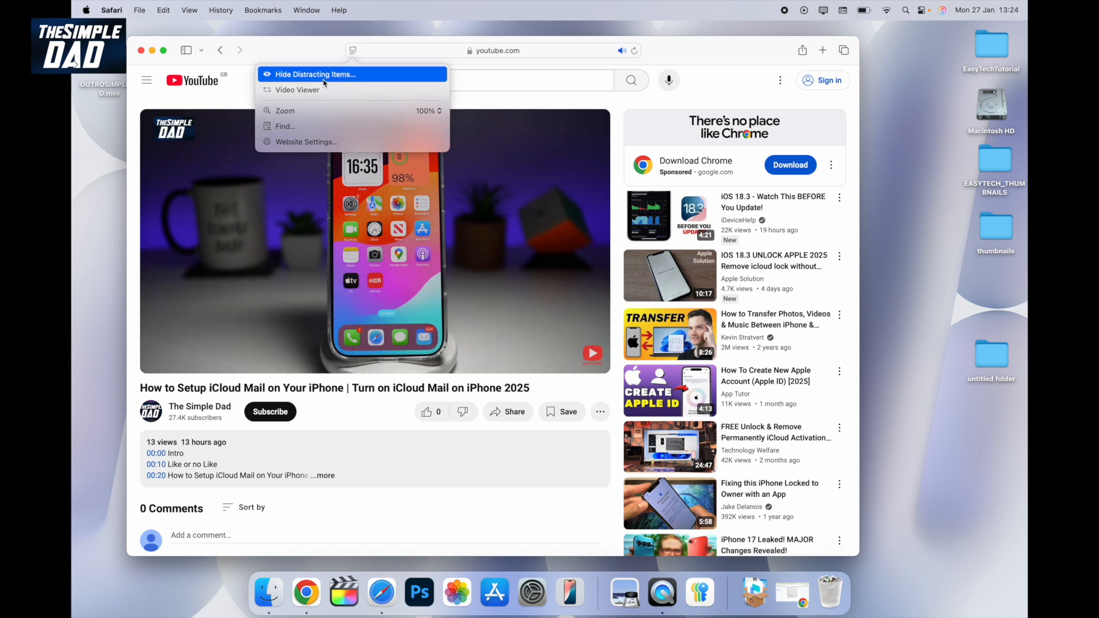
{"action": "mouse_move", "coordinate": [324, 90]}
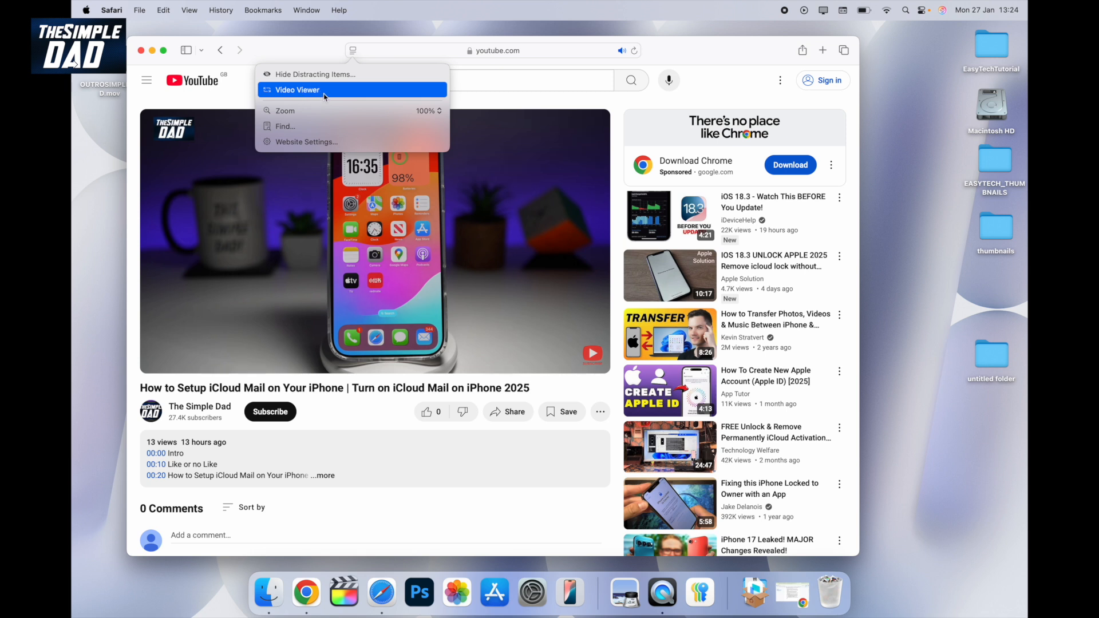
{"action": "left_click", "coordinate": [297, 90]}
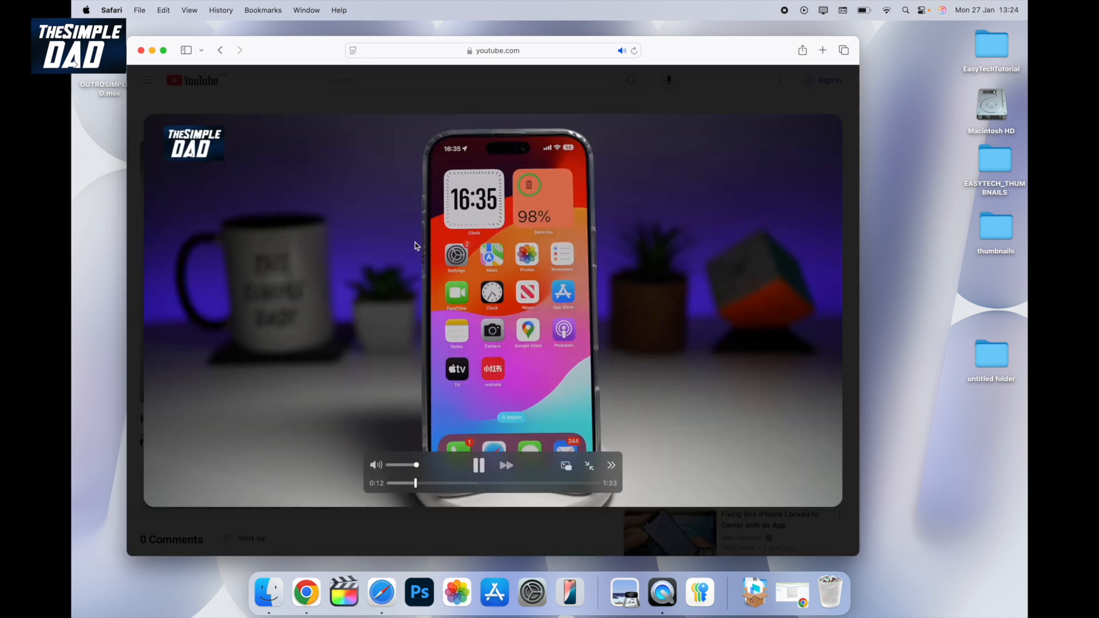
{"action": "mouse_move", "coordinate": [374, 245]}
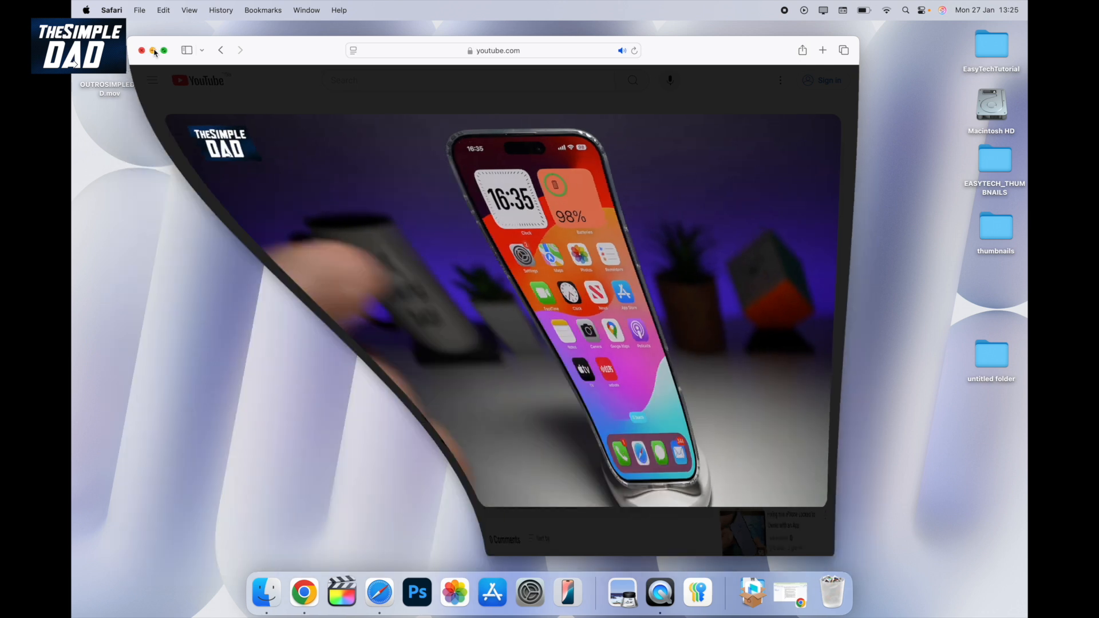
- Minimise Safari so the video continues in a floating picture-in-picture window
{"action": "left_click", "coordinate": [152, 49]}
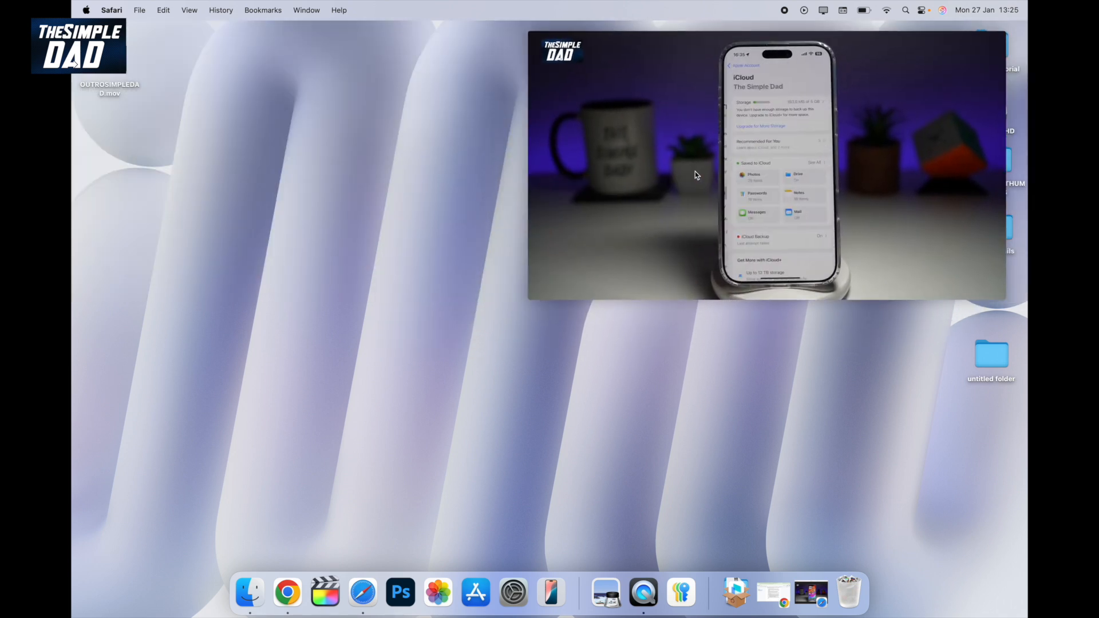
- Launch App Store and dismiss the What's New sheet to reach Discover
{"action": "left_click", "coordinate": [475, 593]}
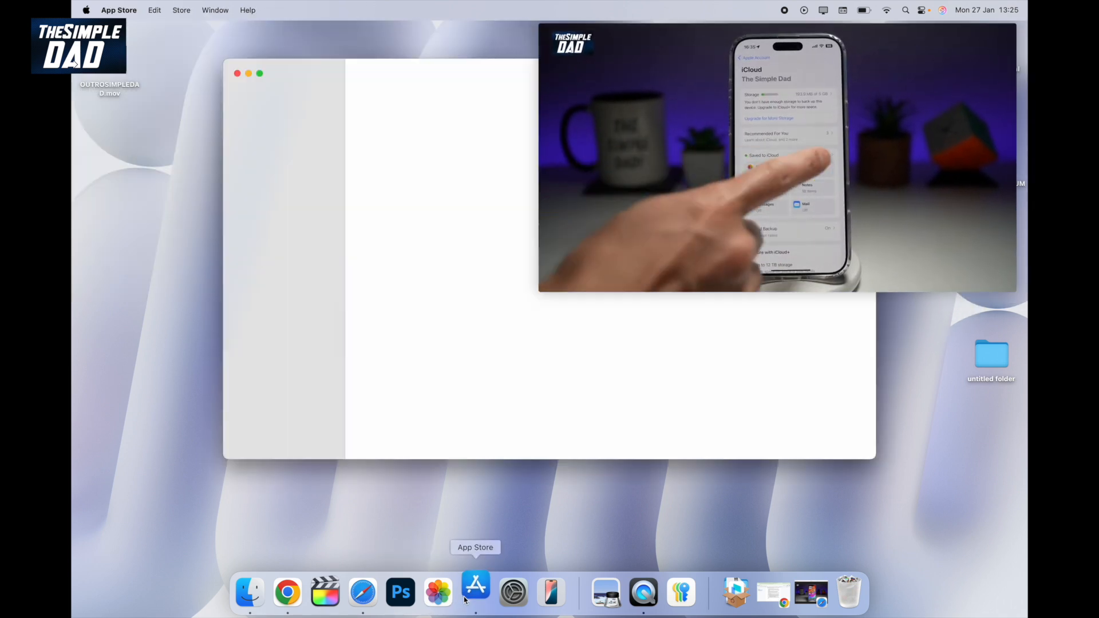
{"action": "left_click", "coordinate": [475, 593]}
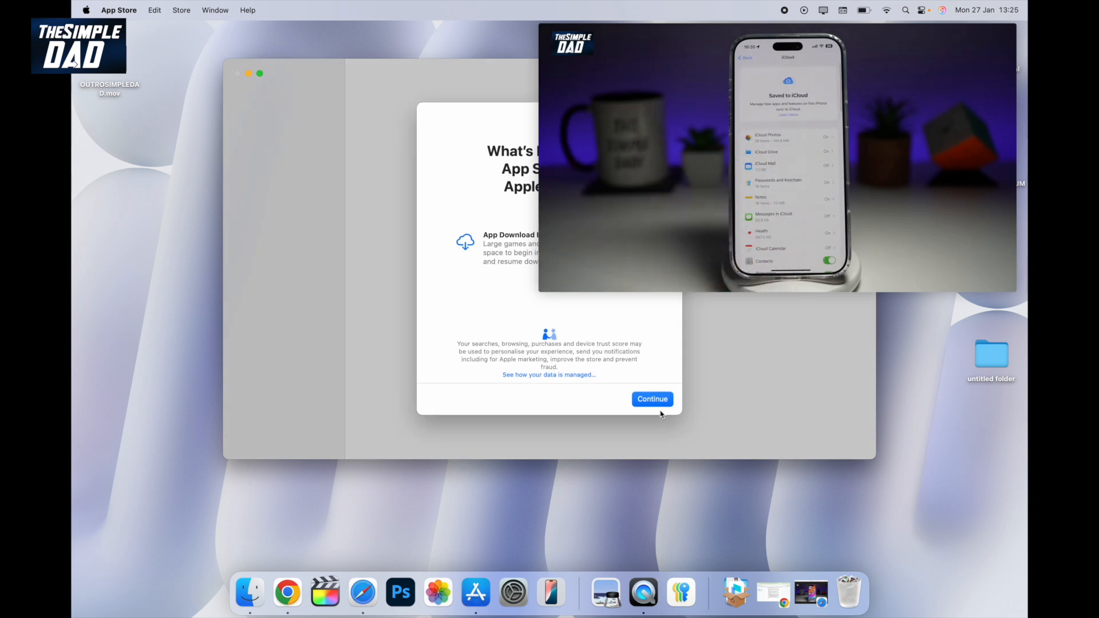
{"action": "left_click", "coordinate": [651, 399]}
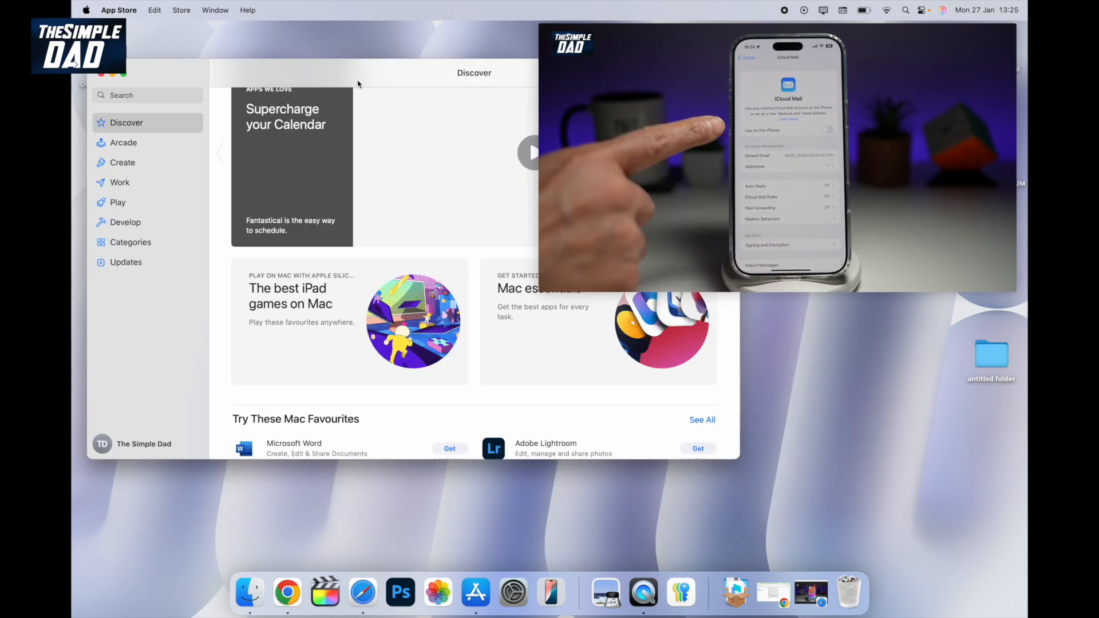